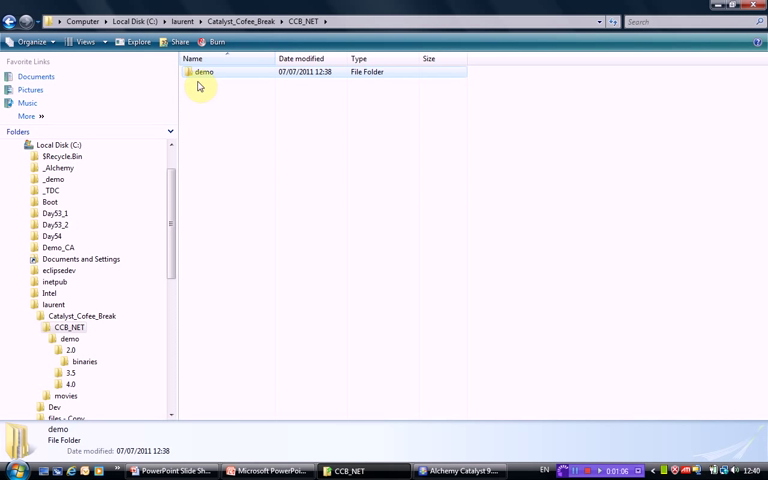
Step: Browse the demo folder's 2.0, 3.5 and 4.0 binaries in Explorer, returning to CCB_NET
{"action": "double_click", "coordinate": [203, 71]}
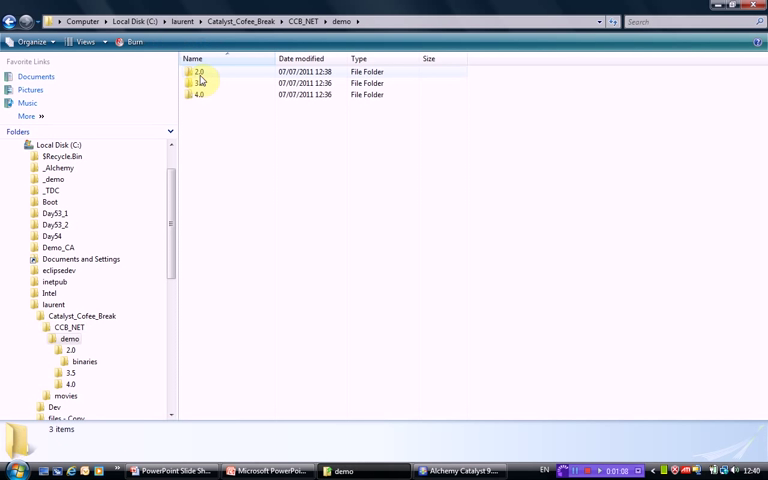
{"action": "double_click", "coordinate": [200, 71]}
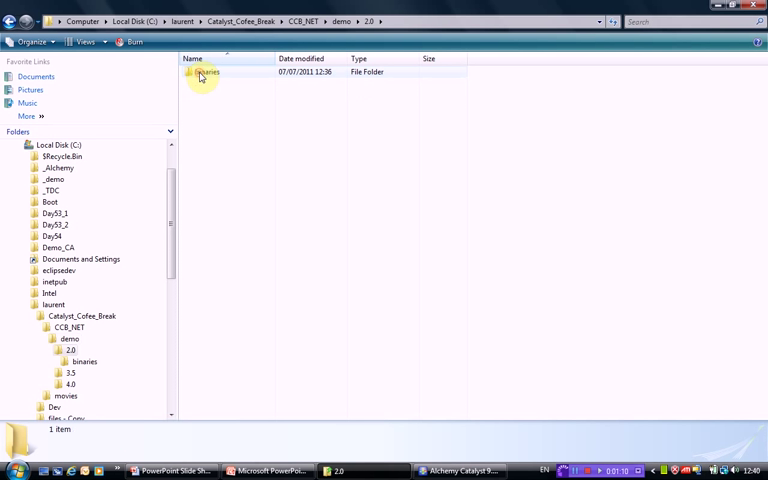
{"action": "double_click", "coordinate": [205, 72]}
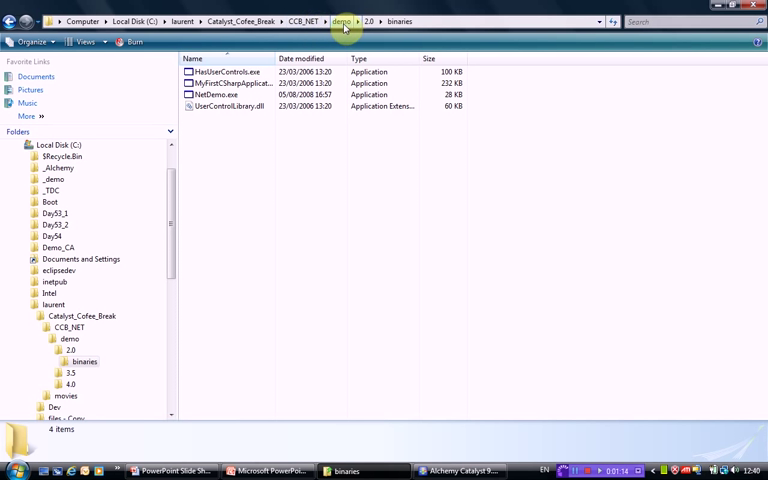
{"action": "left_click", "coordinate": [342, 21]}
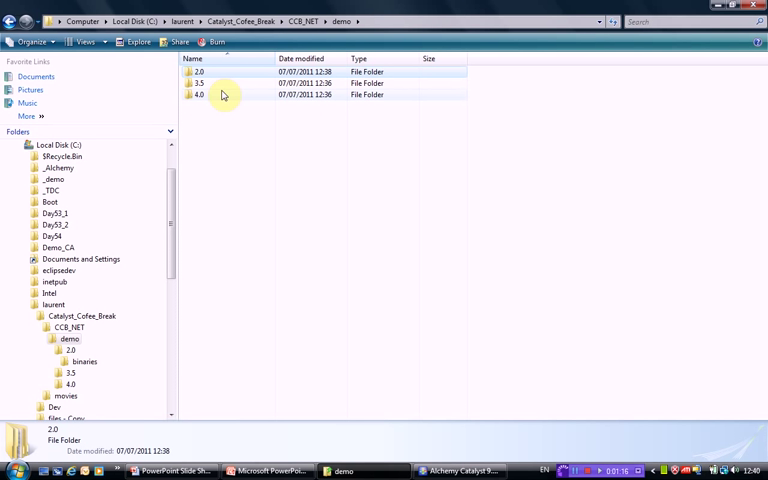
{"action": "double_click", "coordinate": [201, 83]}
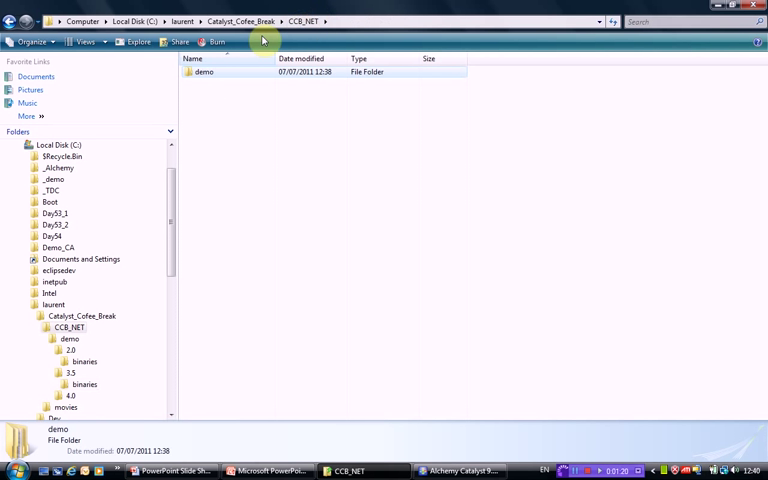
{"action": "double_click", "coordinate": [205, 72]}
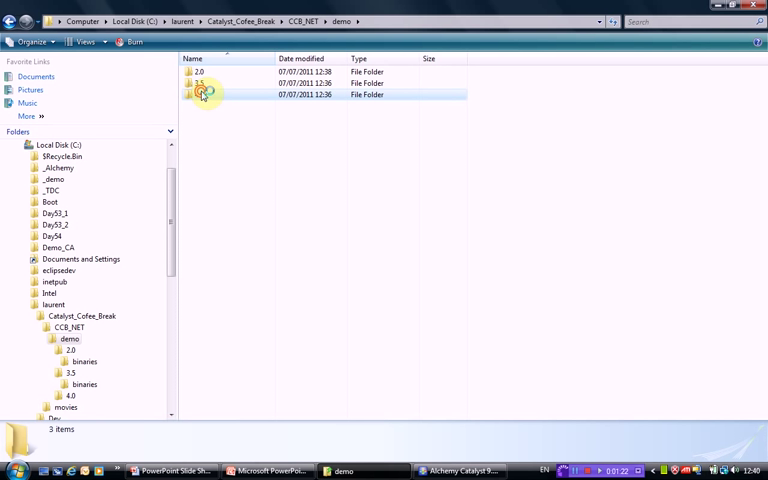
{"action": "double_click", "coordinate": [205, 94]}
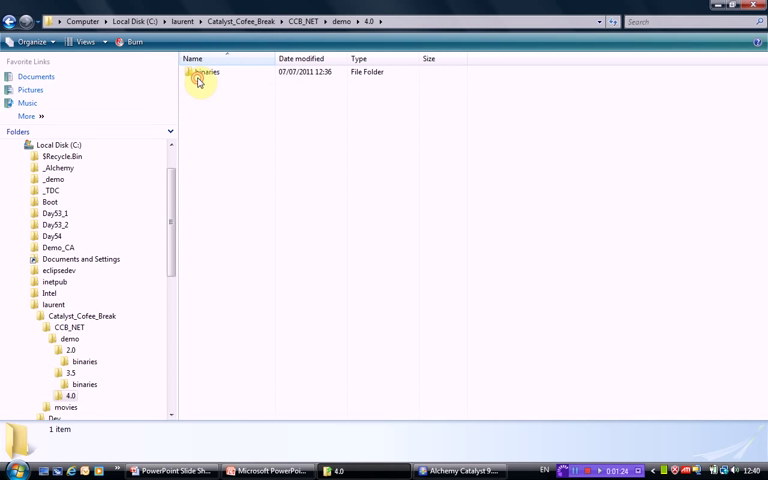
{"action": "double_click", "coordinate": [206, 71]}
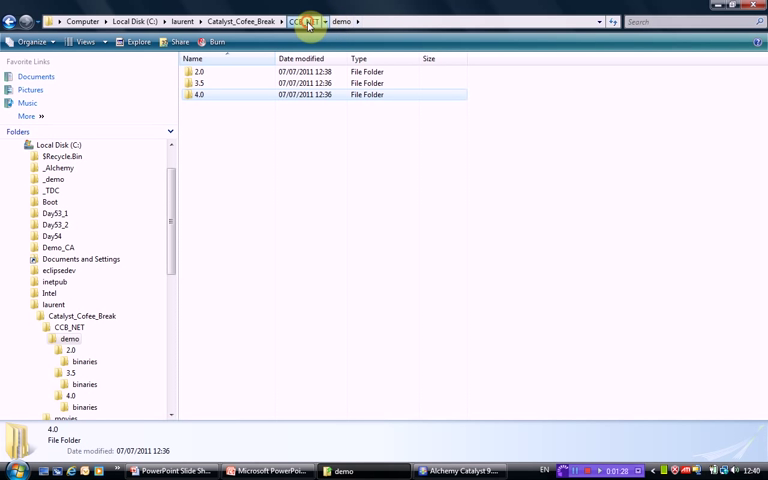
{"action": "left_click", "coordinate": [302, 21]}
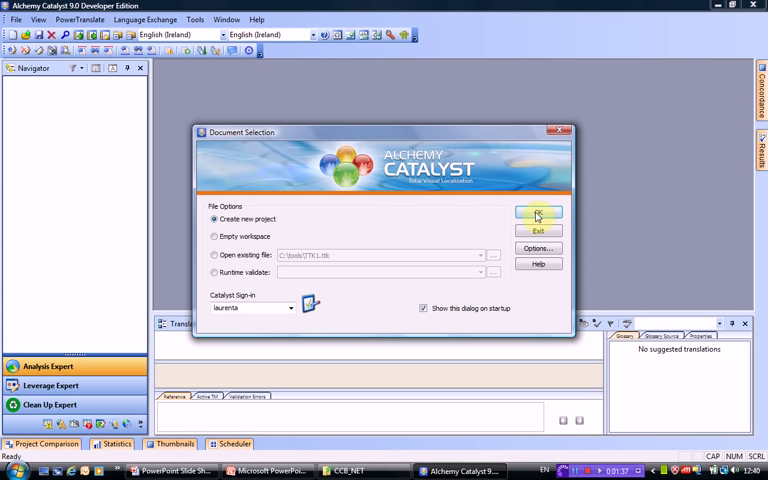
Step: Create a new English-to-French project and rename its root folder to demo
{"action": "left_click", "coordinate": [538, 213]}
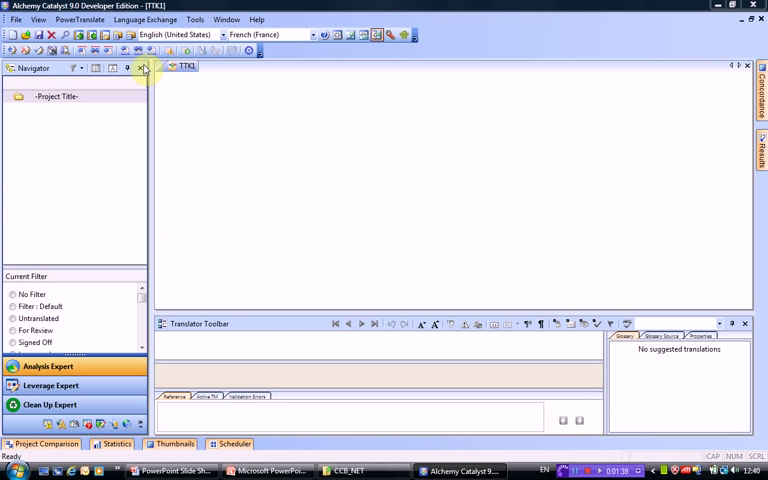
{"action": "mouse_move", "coordinate": [5, 218]}
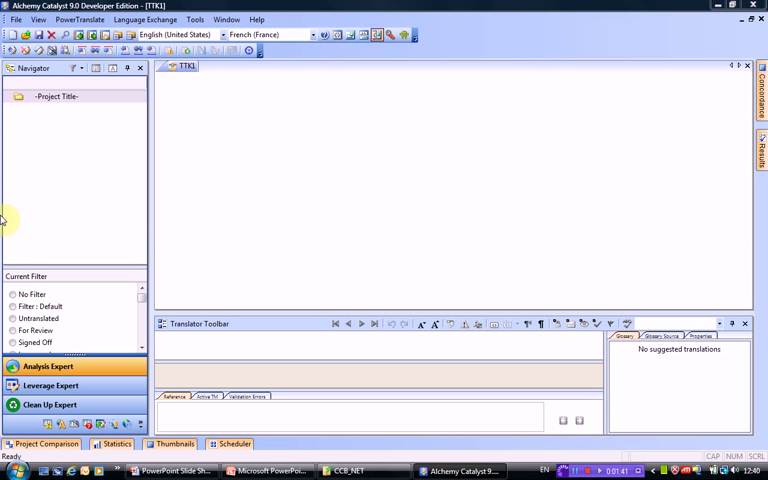
{"action": "double_click", "coordinate": [56, 96]}
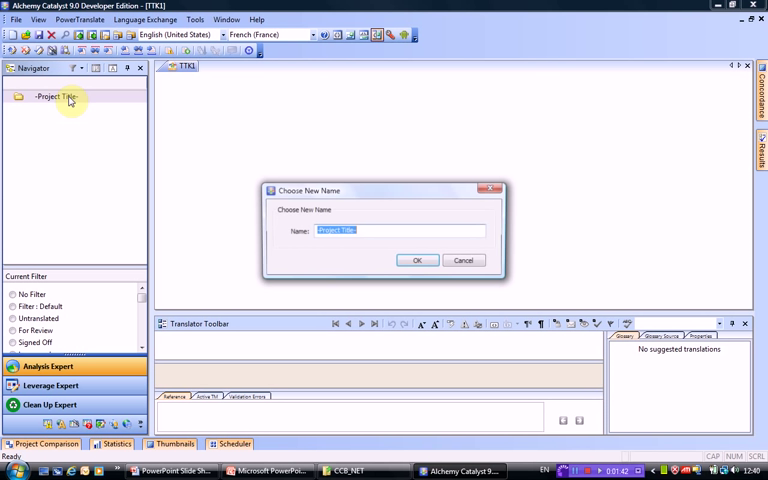
{"action": "type", "text": "demo"}
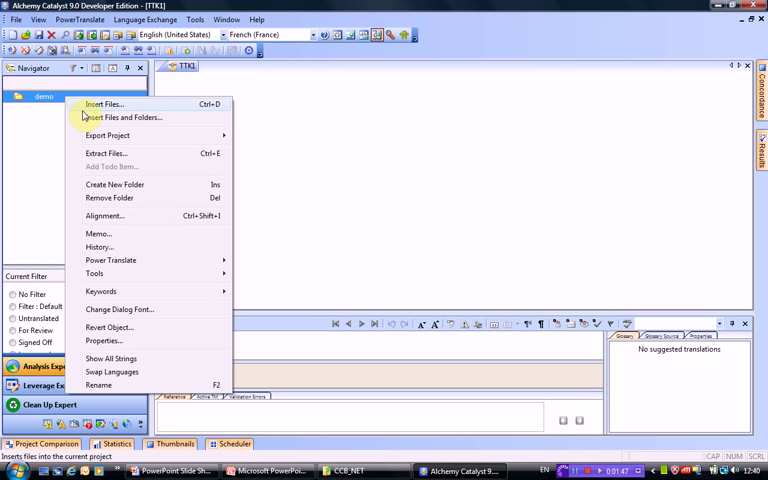
Step: Insert the C:\laurent\Catalyst_Cofee_Break\CCB_NET\demo folder with subfolders into the project
{"action": "left_click", "coordinate": [122, 117]}
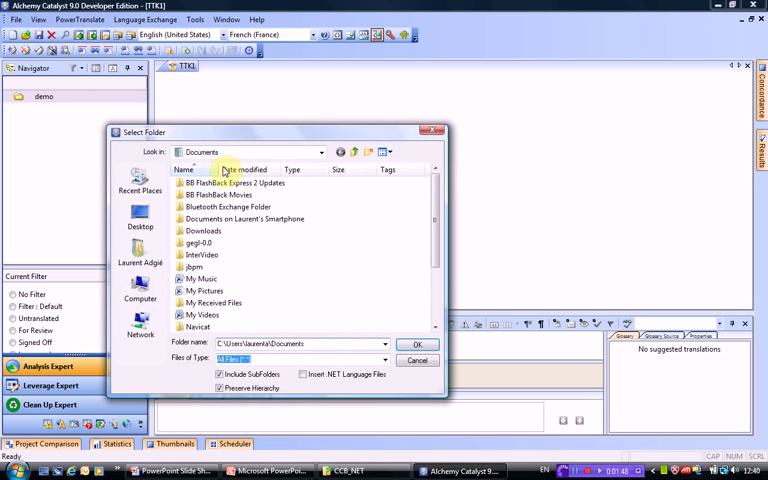
{"action": "left_click", "coordinate": [140, 290]}
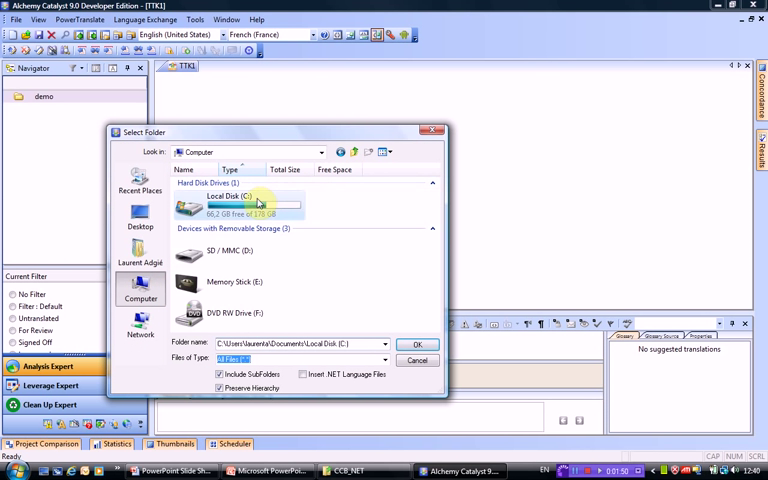
{"action": "double_click", "coordinate": [225, 207]}
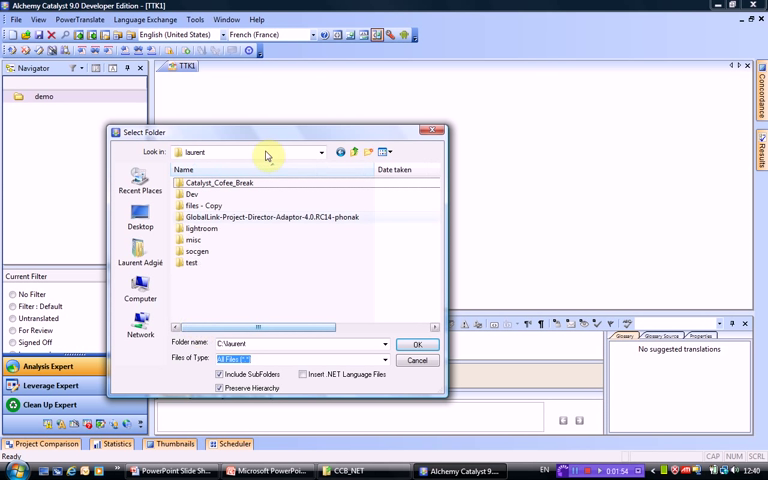
{"action": "double_click", "coordinate": [218, 183]}
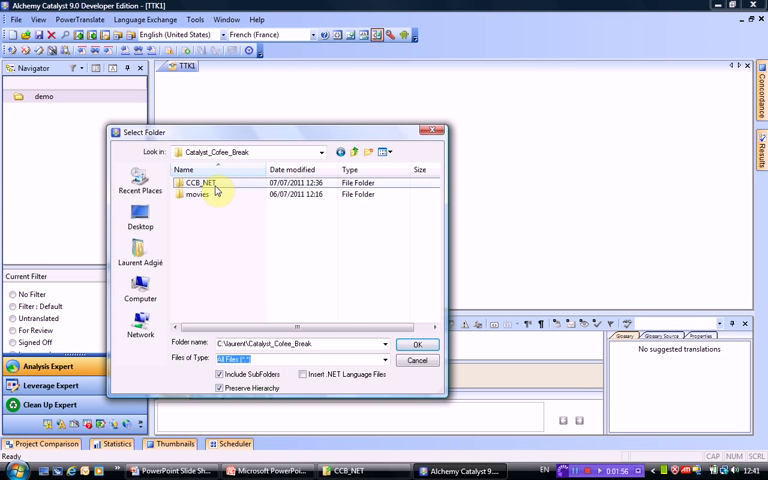
{"action": "double_click", "coordinate": [198, 183]}
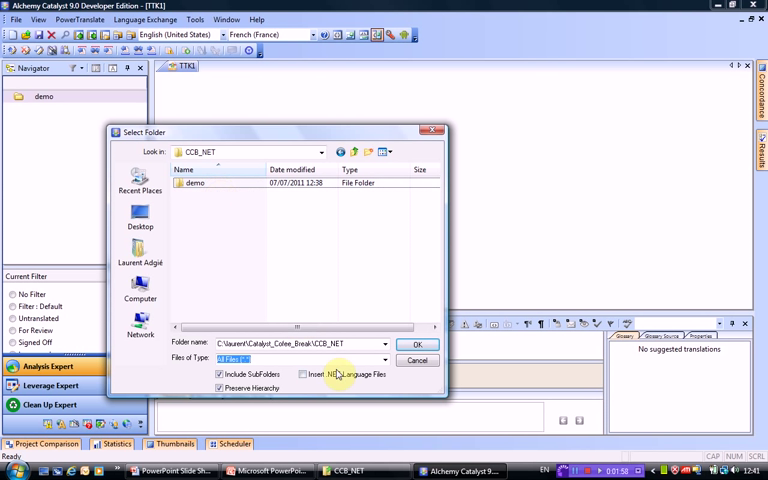
{"action": "double_click", "coordinate": [194, 183]}
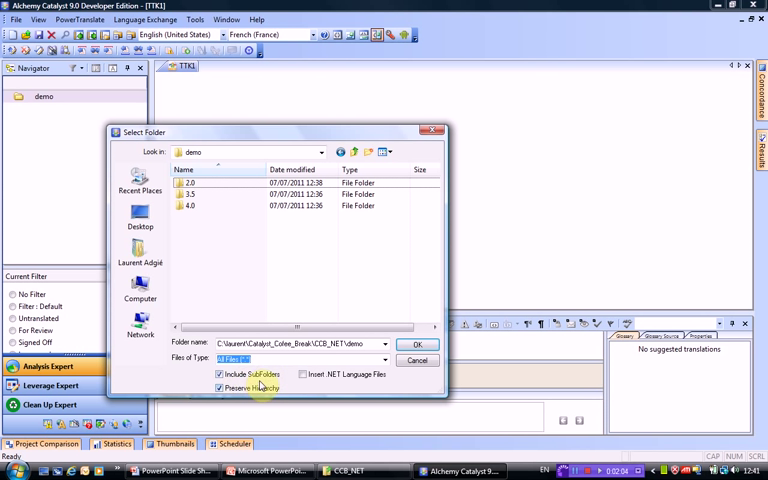
{"action": "left_click", "coordinate": [417, 344]}
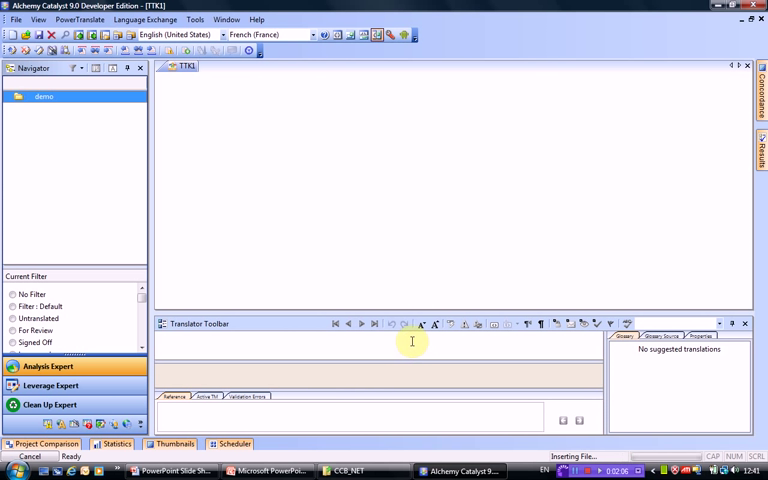
{"action": "mouse_move", "coordinate": [413, 341]}
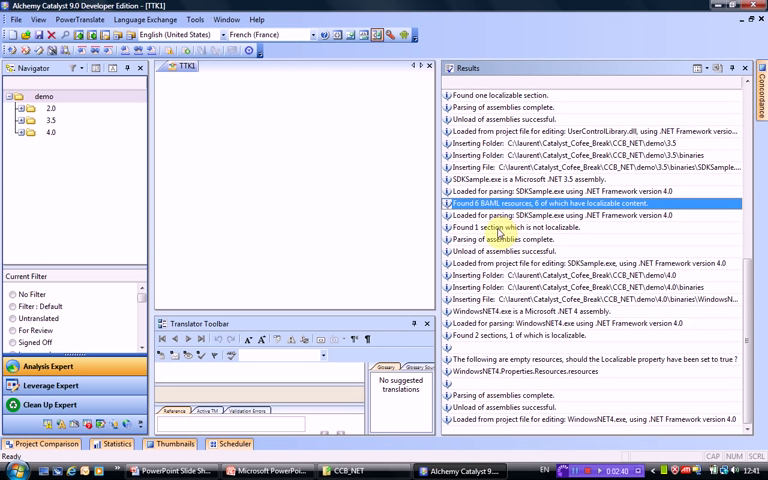
Step: Review the Results log once the 2.0, 3.5 and 4.0 folders finish importing
{"action": "left_click", "coordinate": [595, 227]}
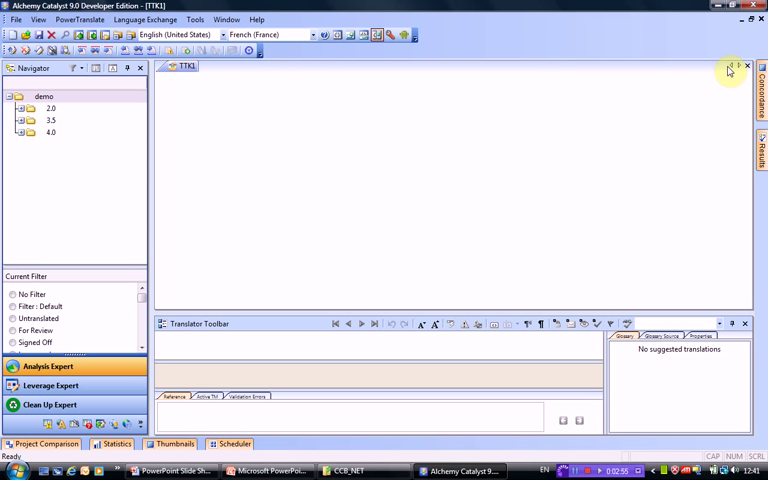
{"action": "mouse_move", "coordinate": [24, 128]}
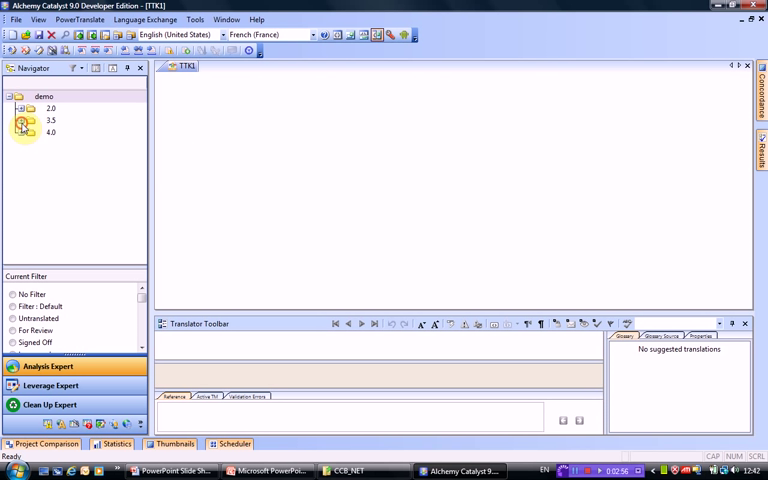
Step: Expand 3.5 > binaries > SDKSample.exe to show its Version and BAML resources
{"action": "left_click", "coordinate": [20, 131]}
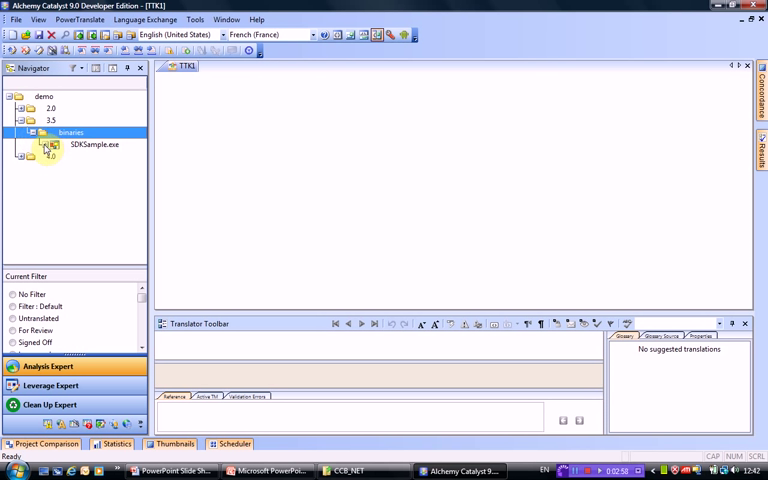
{"action": "left_click", "coordinate": [44, 144]}
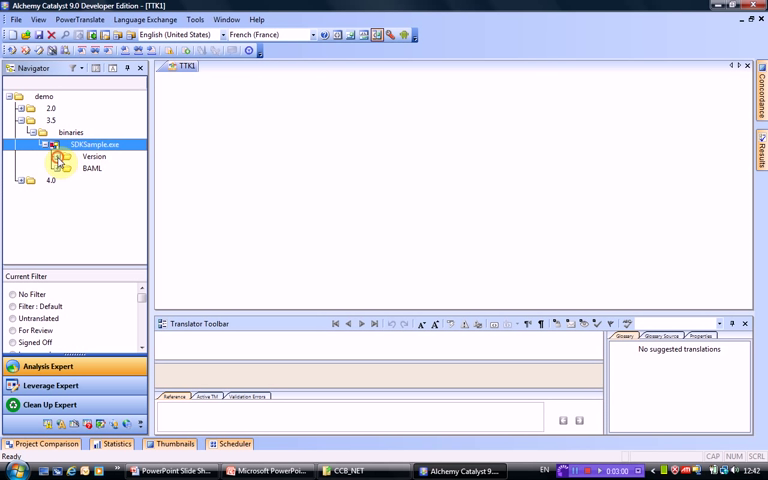
{"action": "left_click", "coordinate": [93, 156]}
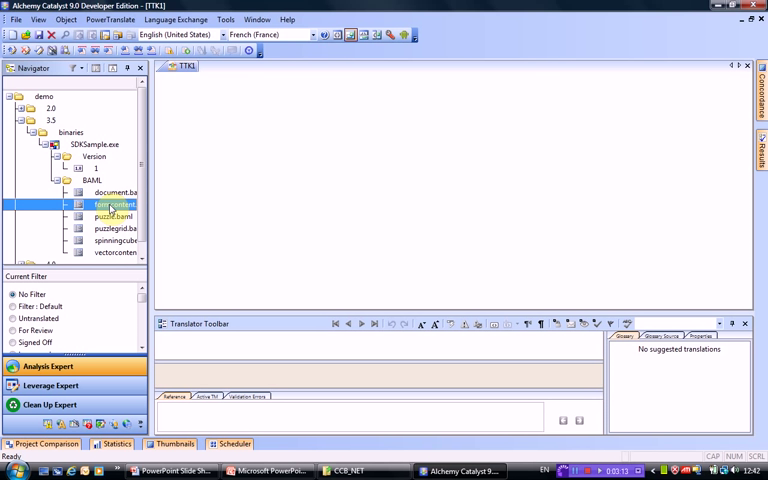
Step: In formcontent.baml translate Name to "Nom :" and Satisfaction to "Niveau de satisfaction :"
{"action": "left_click", "coordinate": [110, 204]}
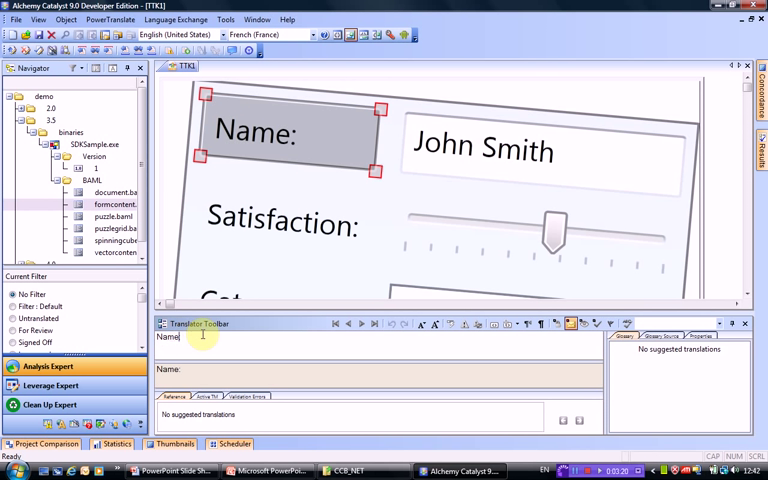
{"action": "type", "text": "No"}
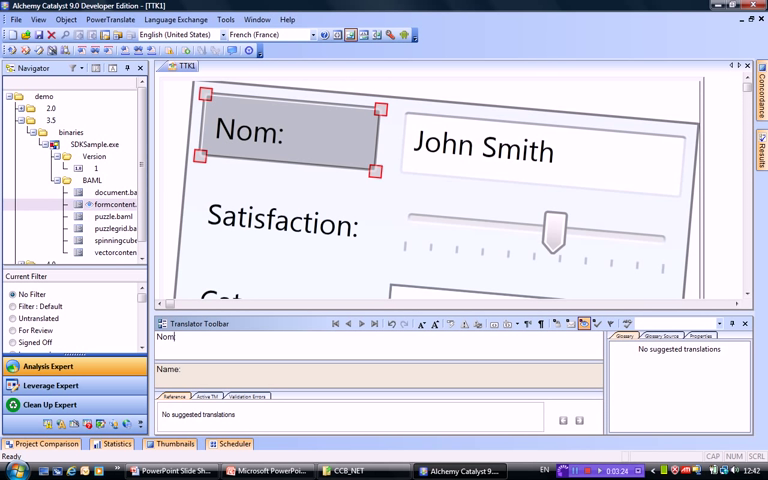
{"action": "mouse_move", "coordinate": [298, 245]}
{"action": "type", "text": " :"}
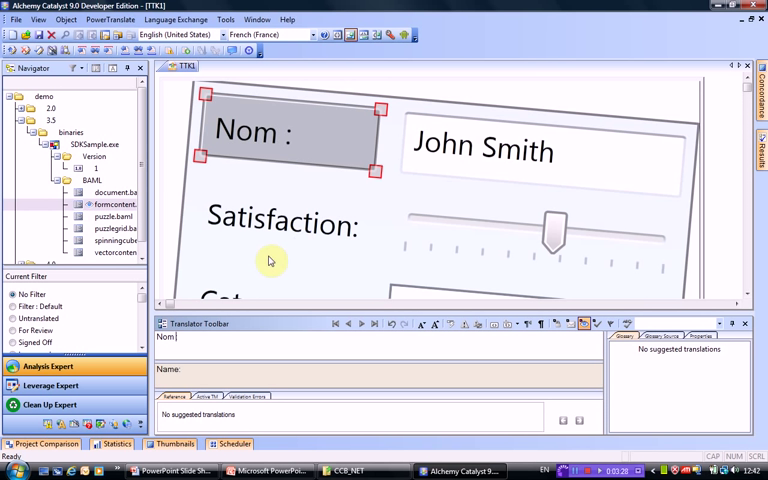
{"action": "left_click", "coordinate": [283, 220]}
{"action": "type", "text": "iveau de satisfaction :"}
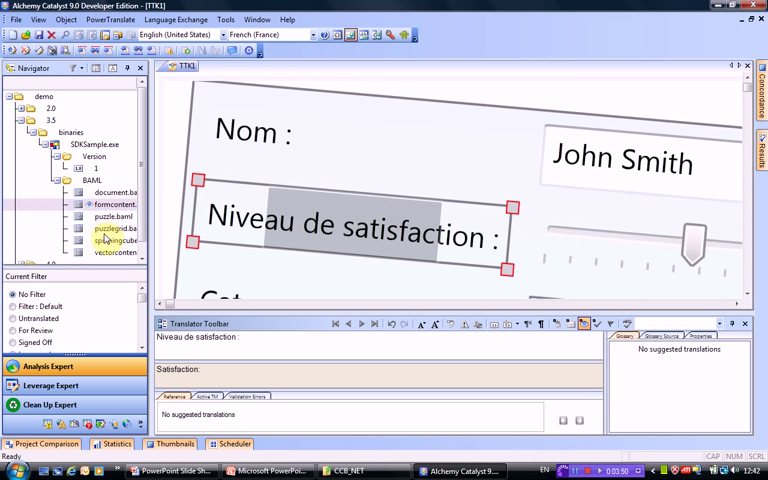
Step: In vectorcontent.baml's list view translate the TextBlock "Vectors!" as "Vecteurs!"
{"action": "left_click", "coordinate": [115, 253]}
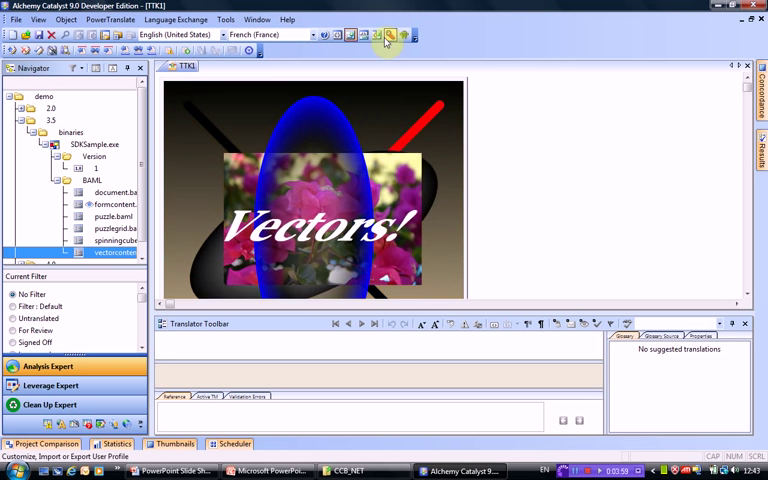
{"action": "left_click", "coordinate": [388, 35]}
{"action": "type", "text": "Vecteurs!"}
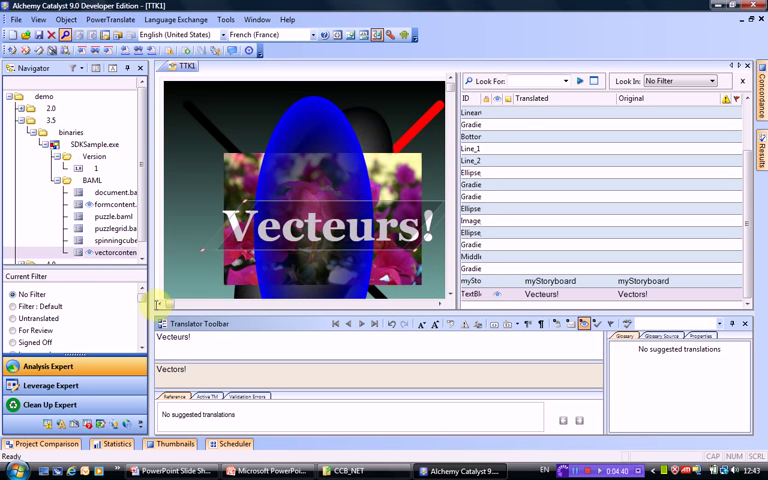
{"action": "left_click", "coordinate": [112, 240]}
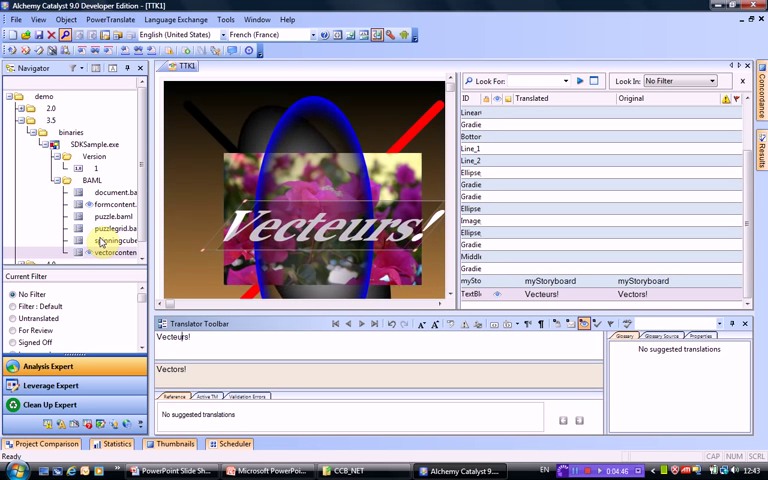
{"action": "left_click", "coordinate": [43, 96]}
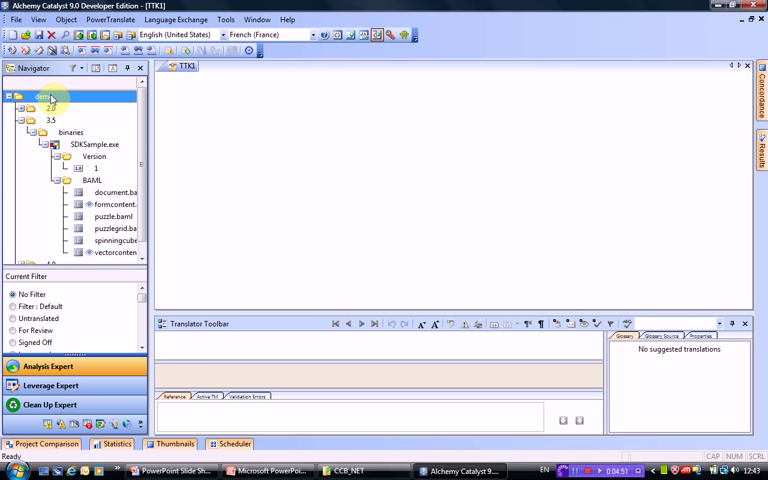
Step: Create French (France) satellite assemblies for demo into the CCB_NET destination folder
{"action": "right_click", "coordinate": [45, 96]}
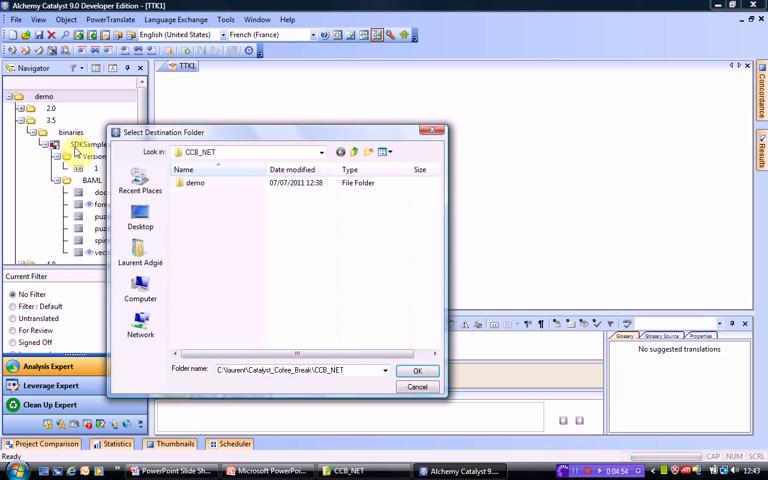
{"action": "mouse_move", "coordinate": [337, 388]}
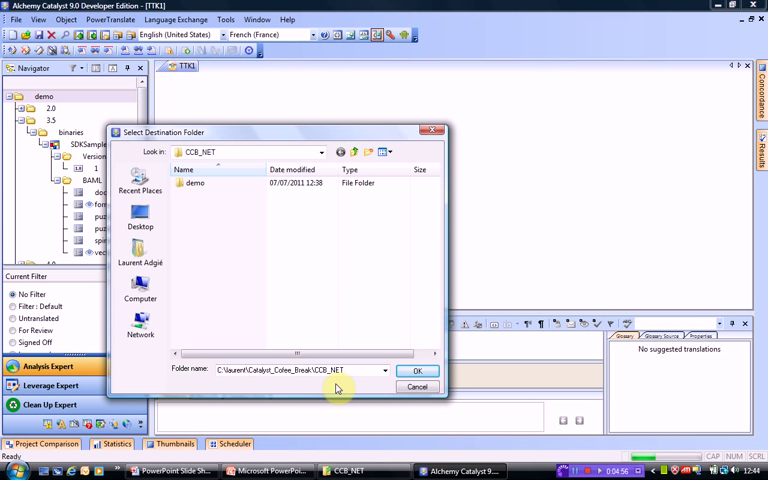
{"action": "mouse_move", "coordinate": [350, 368]}
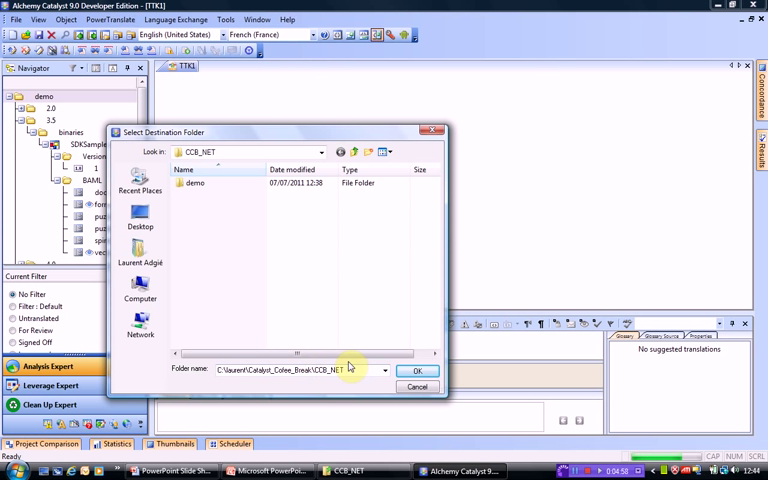
{"action": "left_click", "coordinate": [418, 370]}
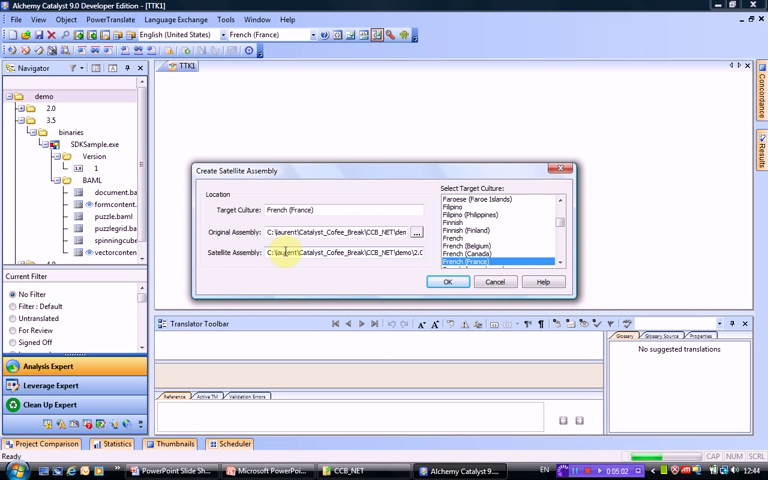
{"action": "mouse_move", "coordinate": [192, 208]}
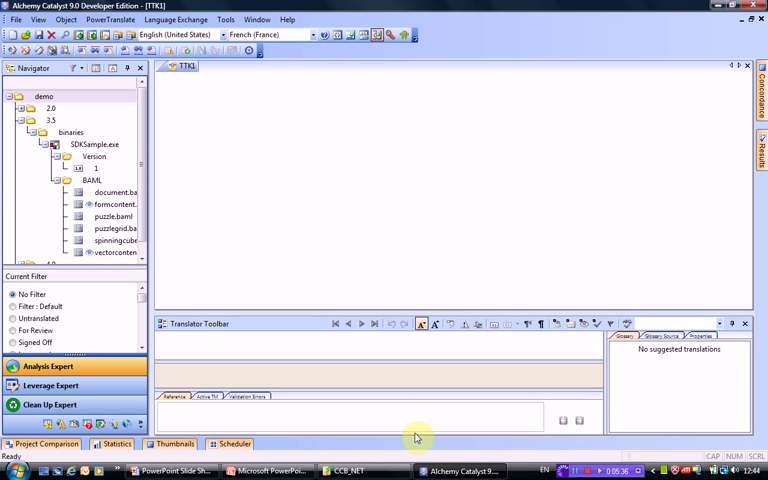
Step: In Explorer confirm a fr-FR satellite folder now sits in demo\3.5\binaries
{"action": "left_click", "coordinate": [347, 470]}
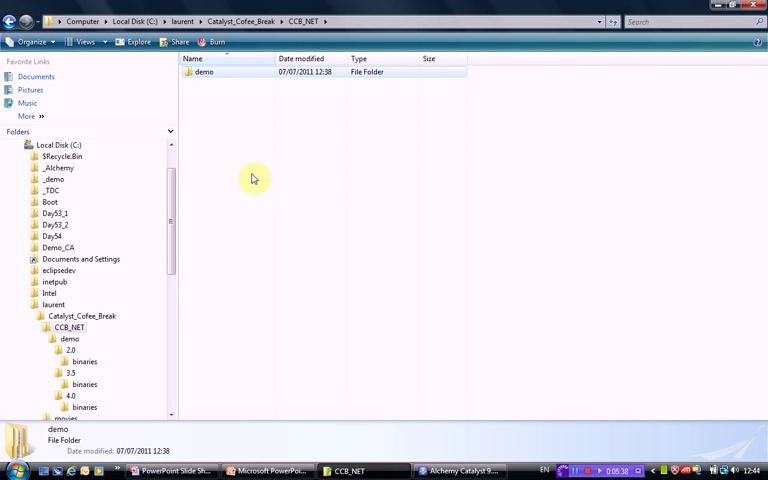
{"action": "double_click", "coordinate": [205, 71]}
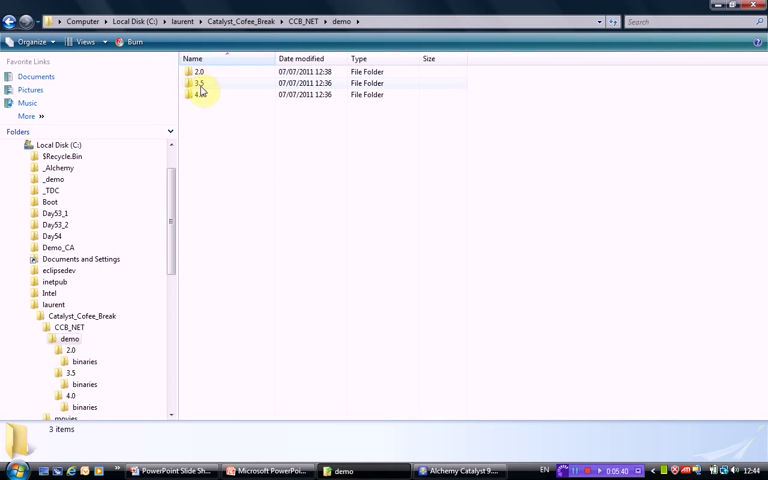
{"action": "double_click", "coordinate": [199, 83]}
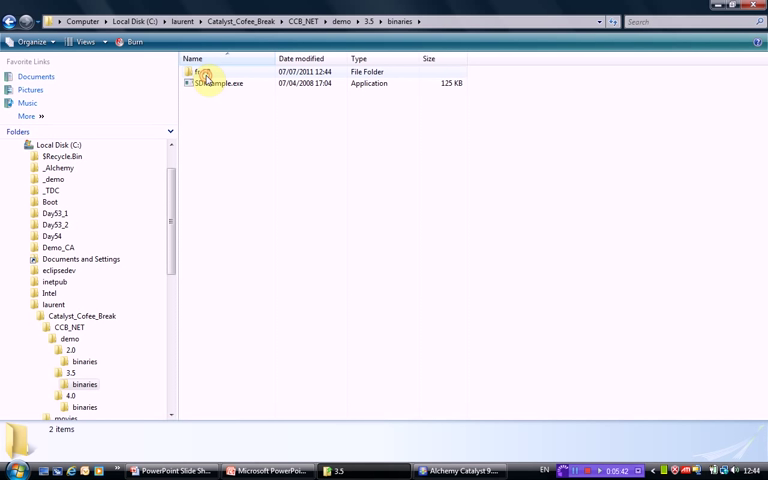
{"action": "left_click", "coordinate": [218, 83]}
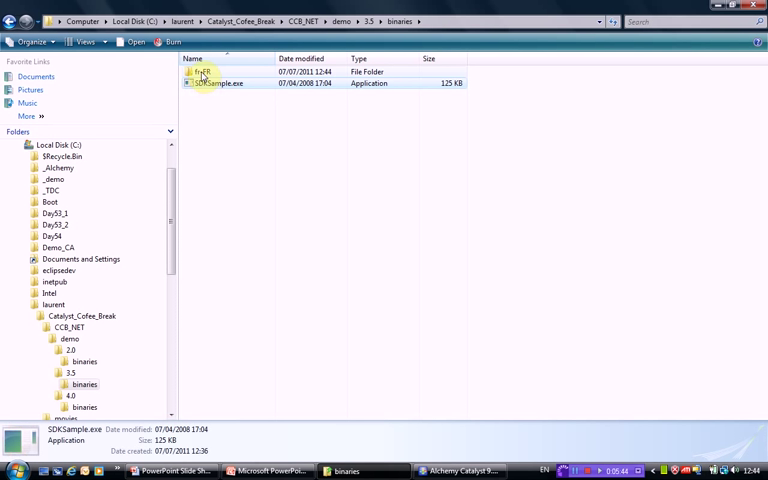
{"action": "double_click", "coordinate": [202, 72]}
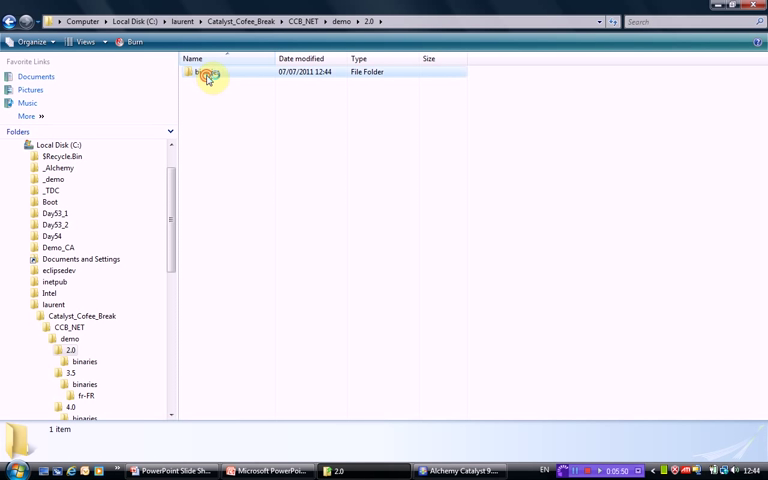
Step: Confirm the fr-FR folder in 2.0\binaries, then return to 3.5\binaries with SDKSample selected
{"action": "double_click", "coordinate": [208, 72]}
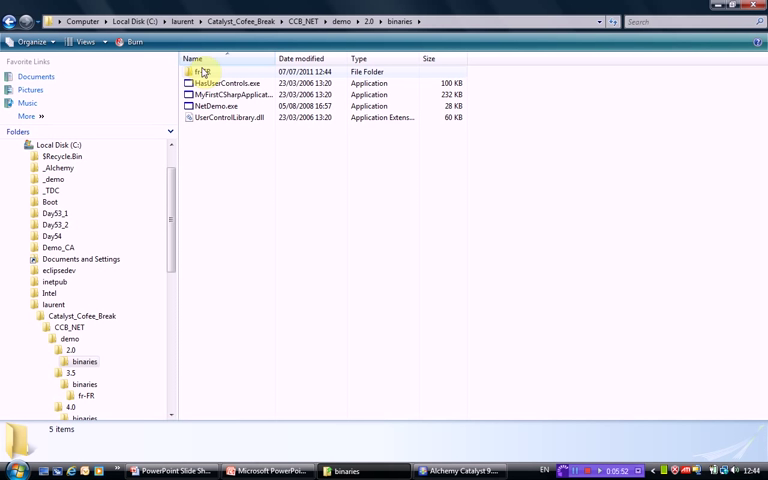
{"action": "double_click", "coordinate": [210, 71]}
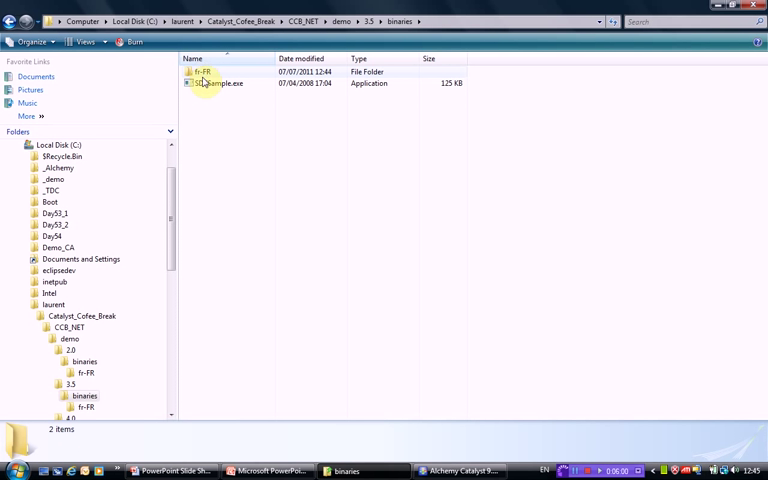
{"action": "left_click", "coordinate": [218, 83]}
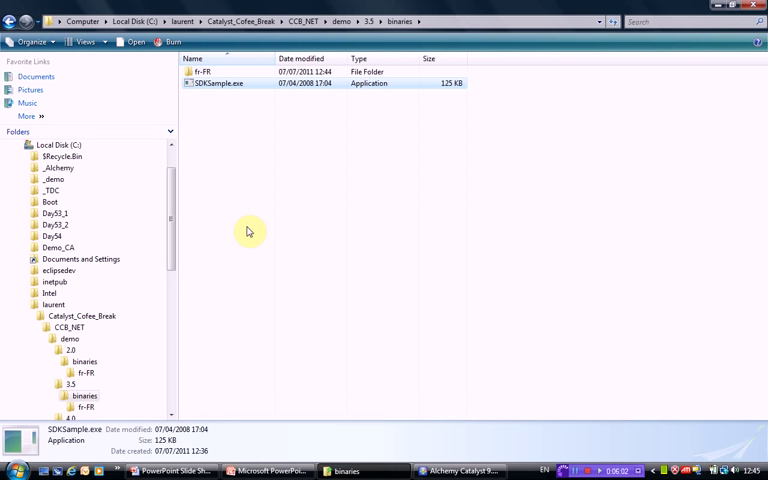
{"action": "mouse_move", "coordinate": [327, 161]}
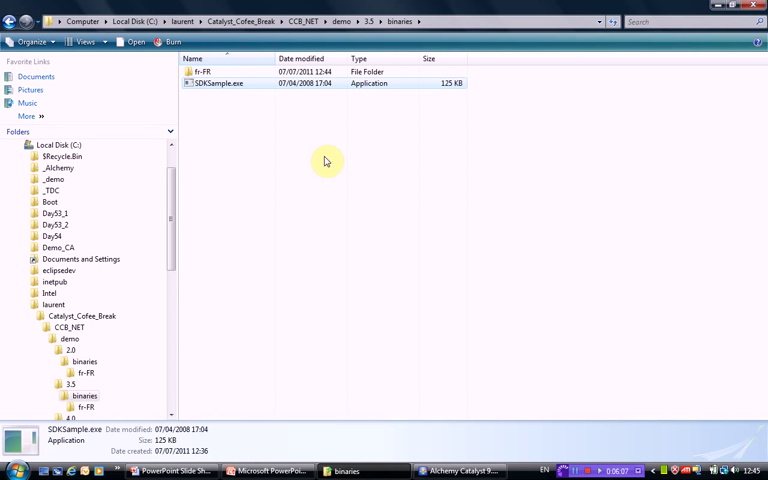
{"action": "mouse_move", "coordinate": [238, 103]}
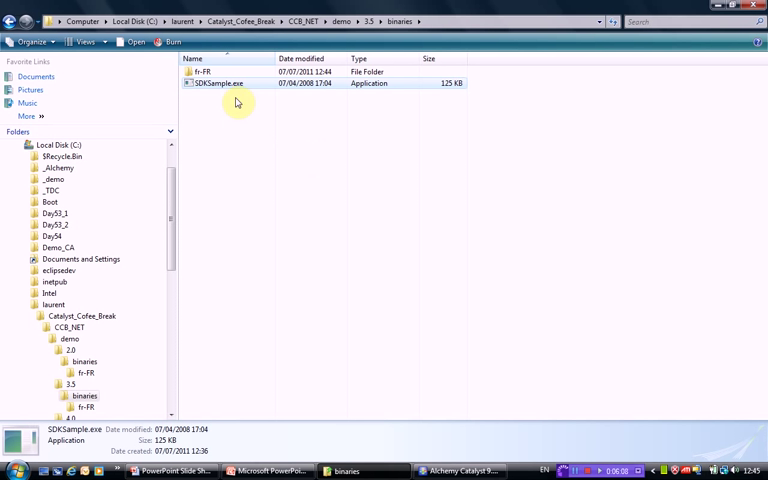
Step: Run SDKSample.exe showing the French Forms-based Content, then Animated Vector Content "Vecteurs!"
{"action": "double_click", "coordinate": [217, 83]}
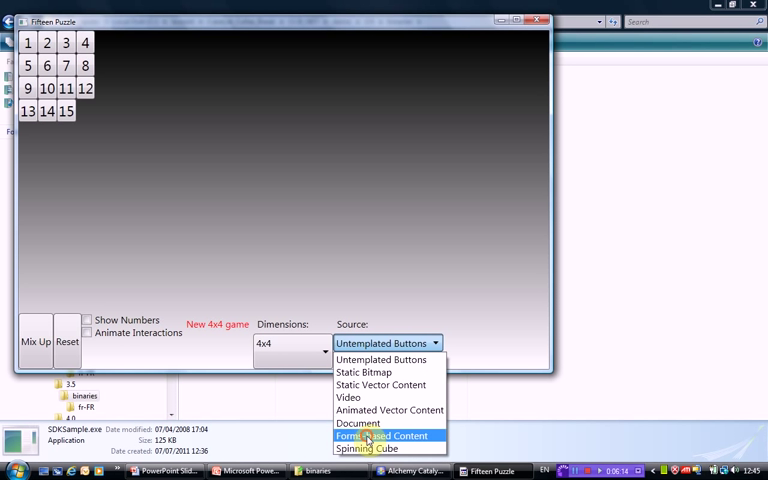
{"action": "left_click", "coordinate": [382, 435]}
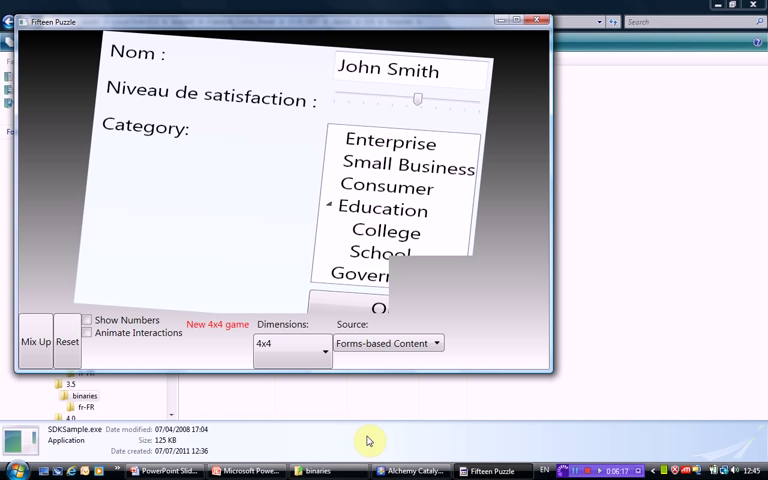
{"action": "mouse_move", "coordinate": [353, 435]}
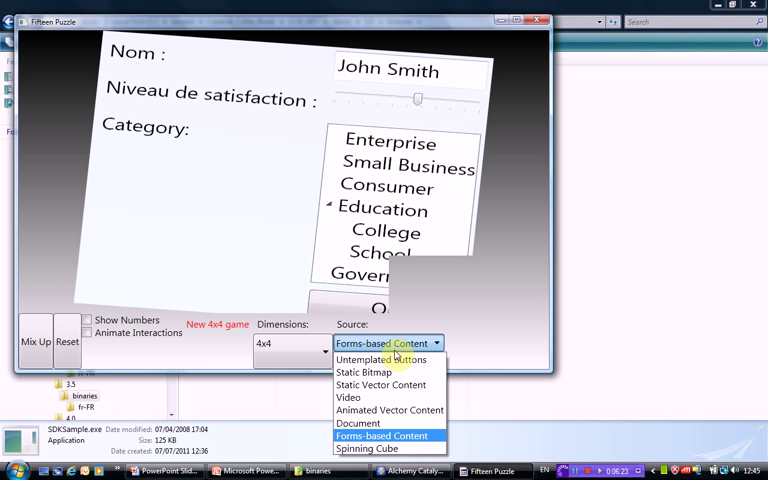
{"action": "mouse_move", "coordinate": [380, 385]}
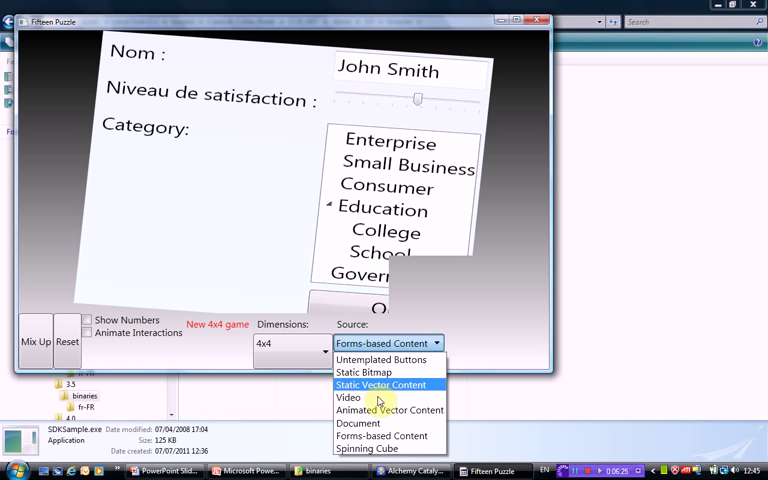
{"action": "left_click", "coordinate": [390, 409]}
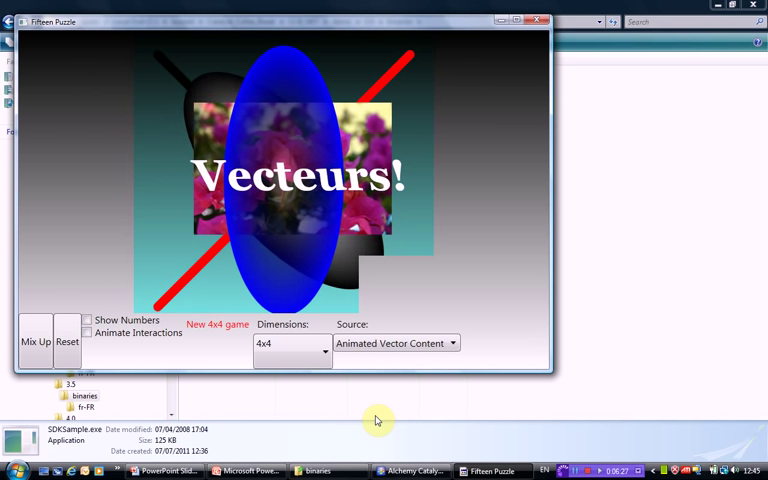